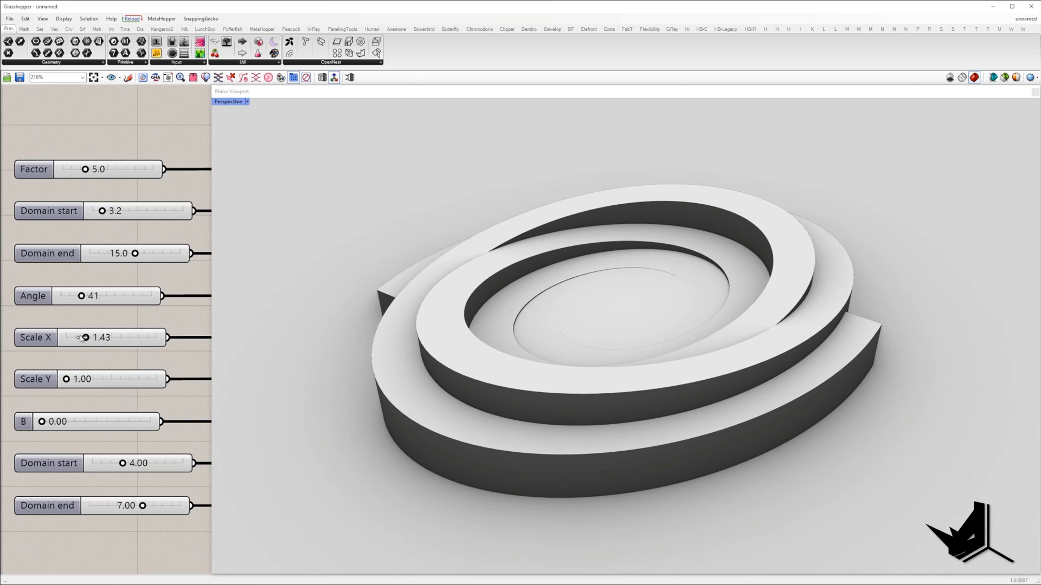
Step: Adjust the Scale X and Angle sliders and shorten the second domain's range on the spiral solid
left_click_drag(78, 296, 83, 296)
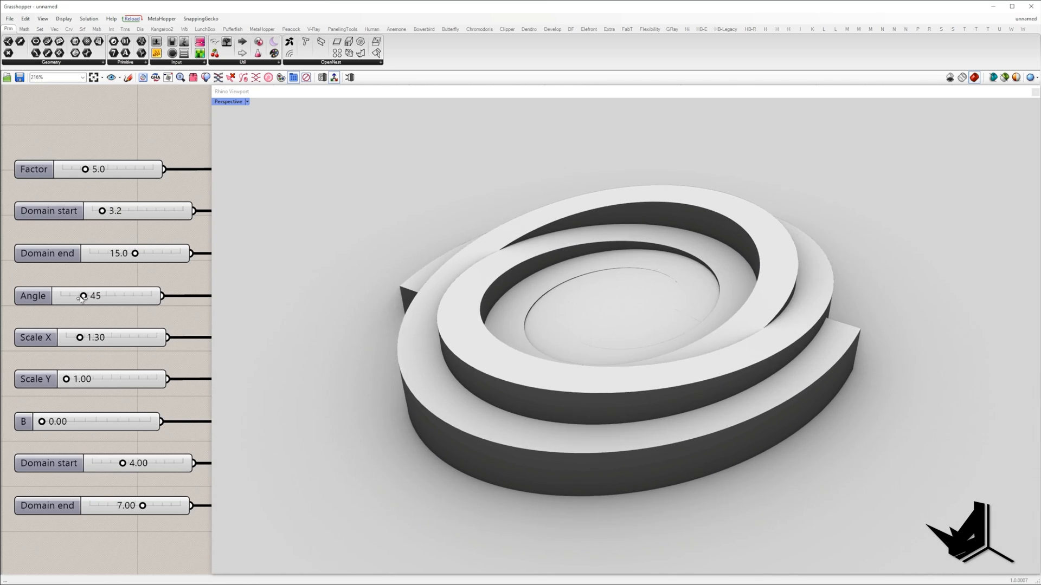
left_click_drag(42, 422, 74, 422)
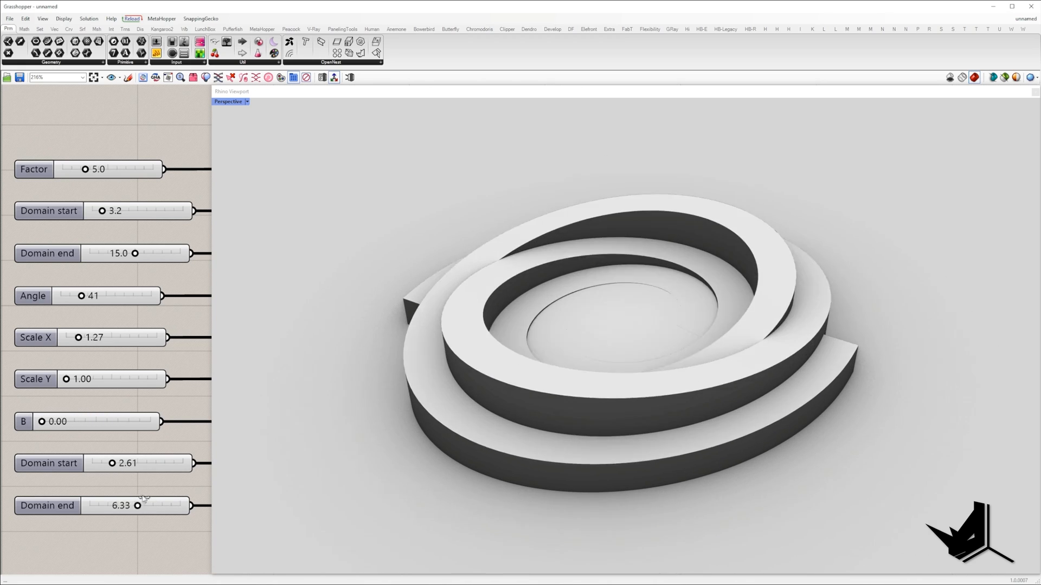
left_click_drag(85, 169, 103, 169)
type("pt")
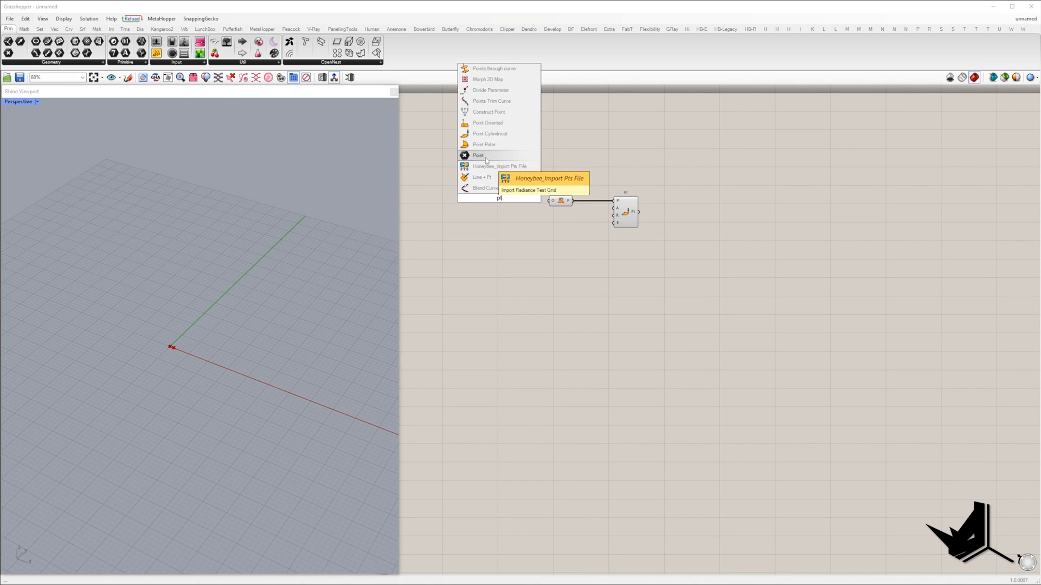
Step: Add a Point component and a Range component supplying 200 Pi-based angle steps
left_click(477, 156)
type("range")
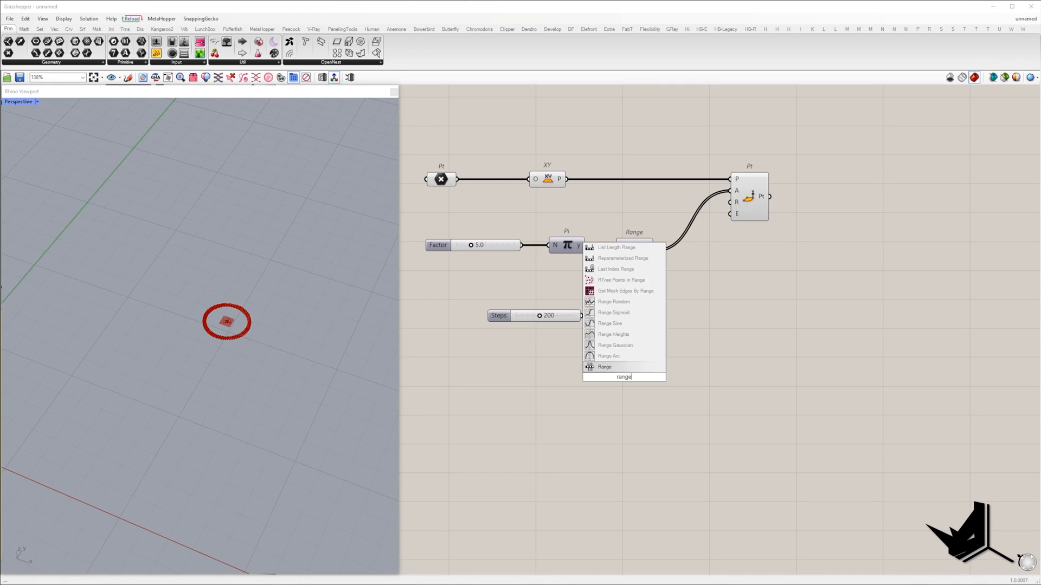
left_click(605, 367)
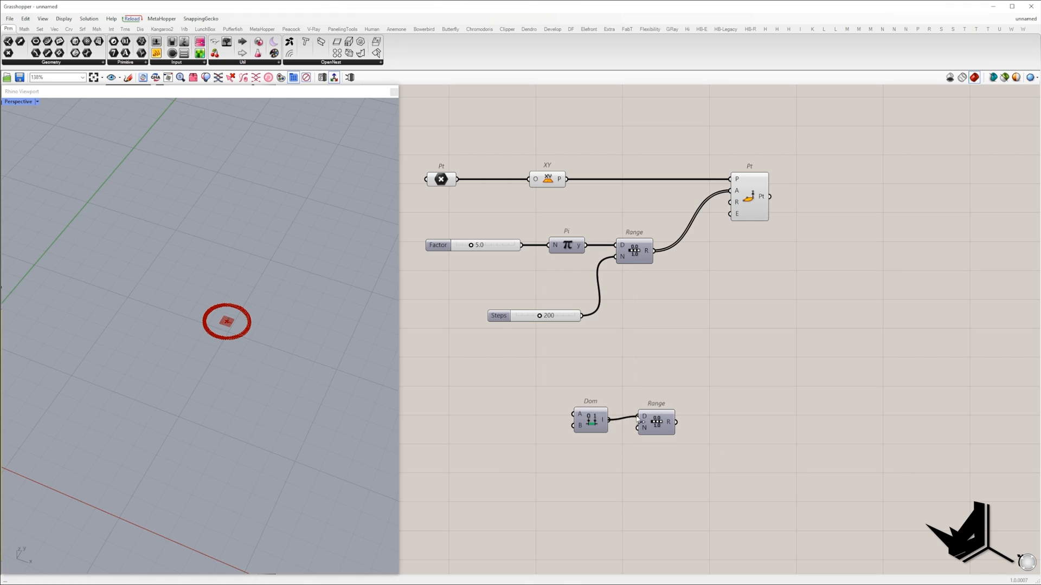
mouse_move(509, 426)
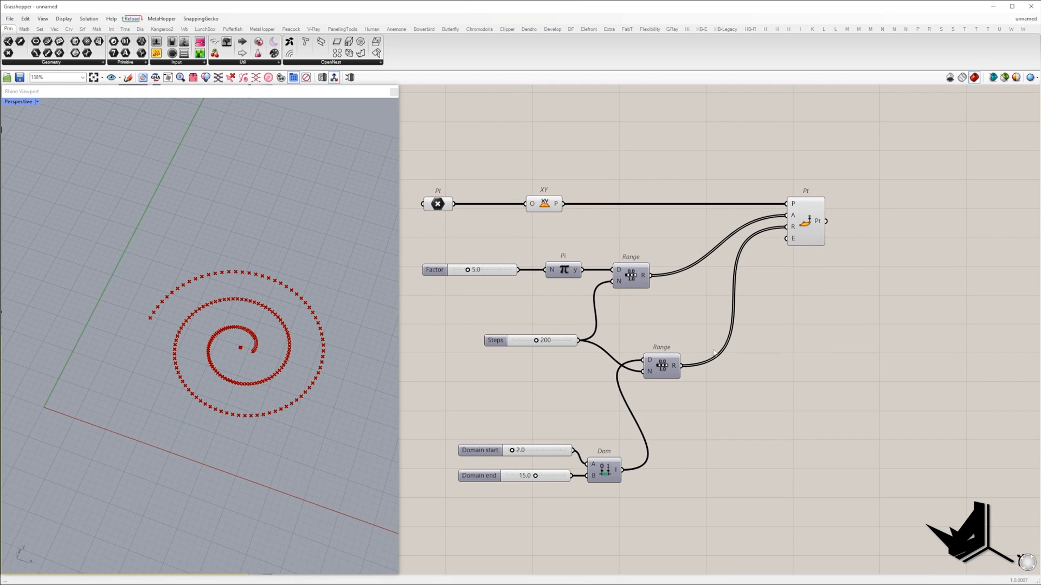
Step: Build Nurbs Curve spirals, a copy rotated 180 degrees, and Entwine them into one list
left_click(913, 281)
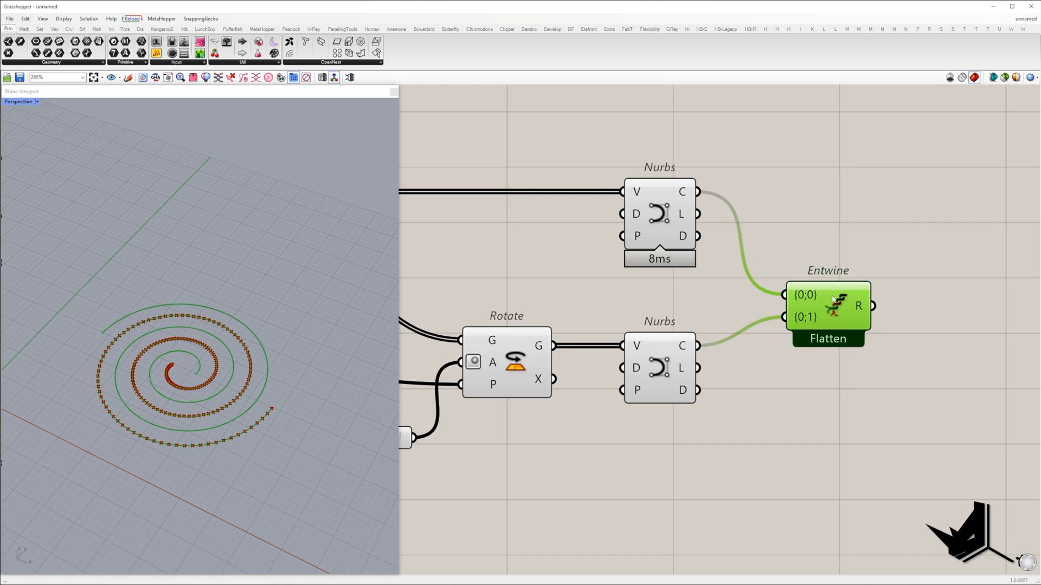
scroll("down", 3)
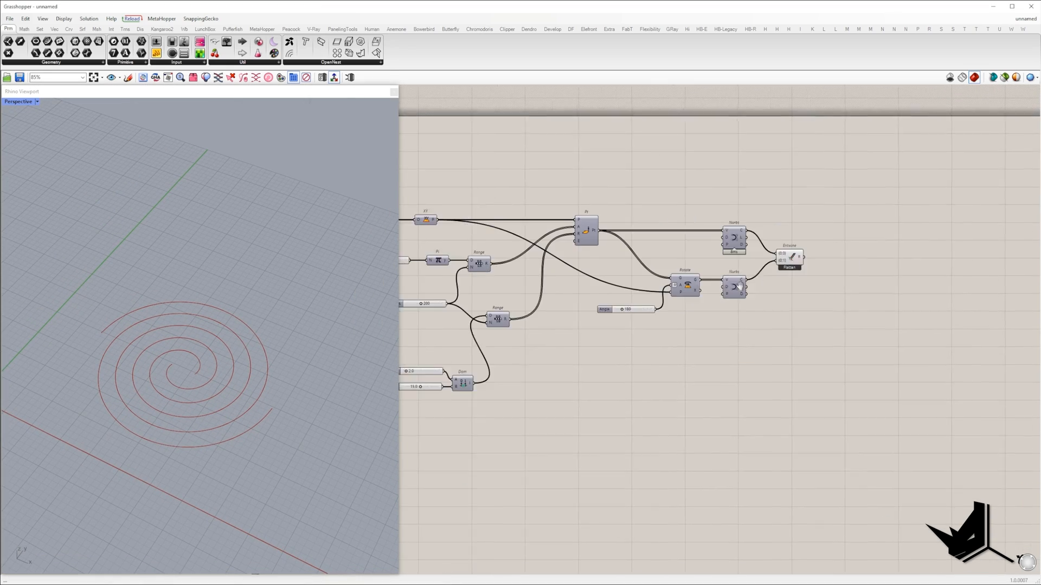
Step: Add Scale NU to the merged spirals with Scale X 1.30 and Scale Y 1.00 sliders
type("sca")
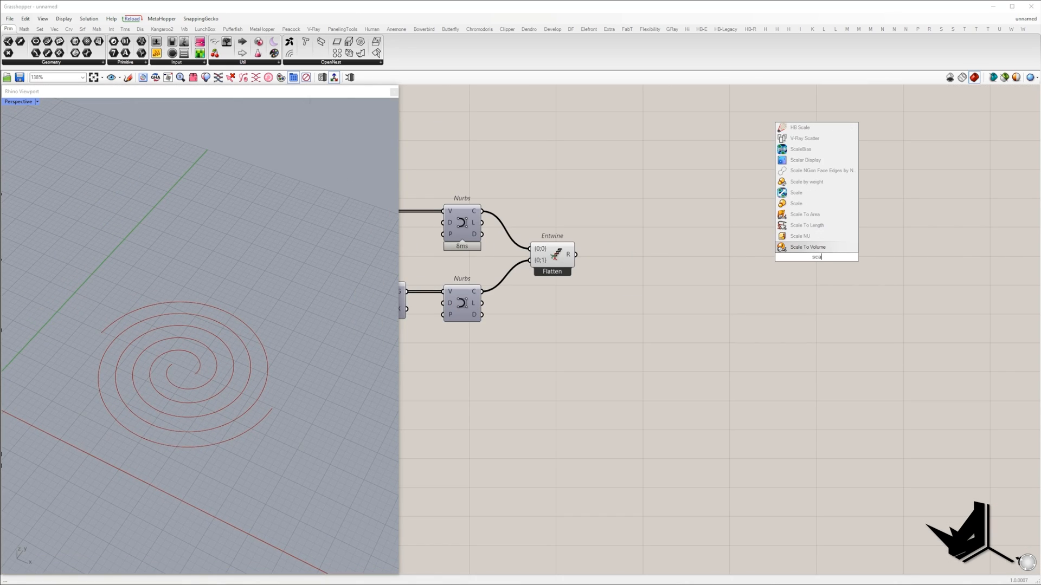
left_click(799, 236)
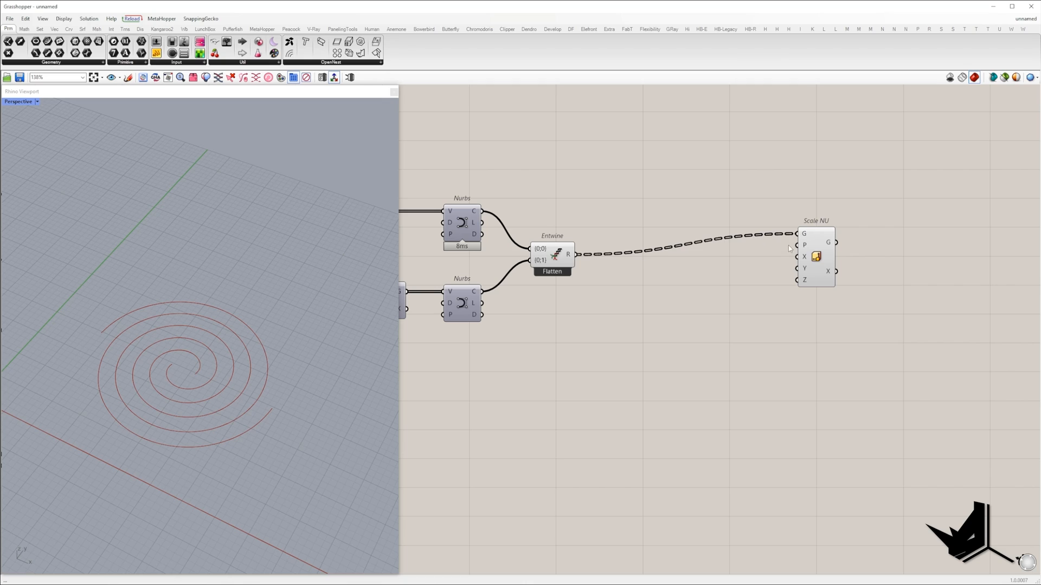
double_click(707, 345)
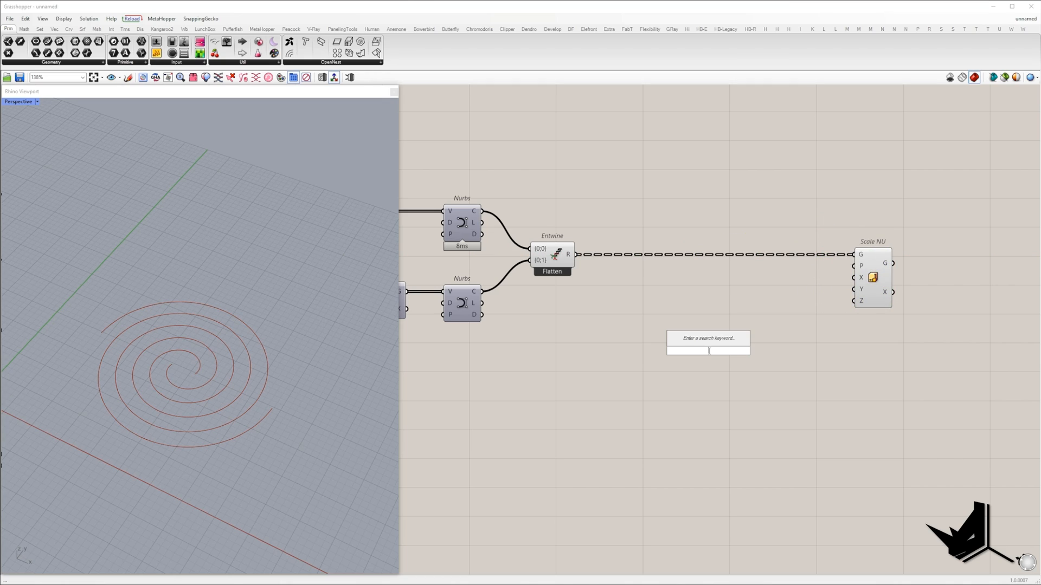
type("Number Slider")
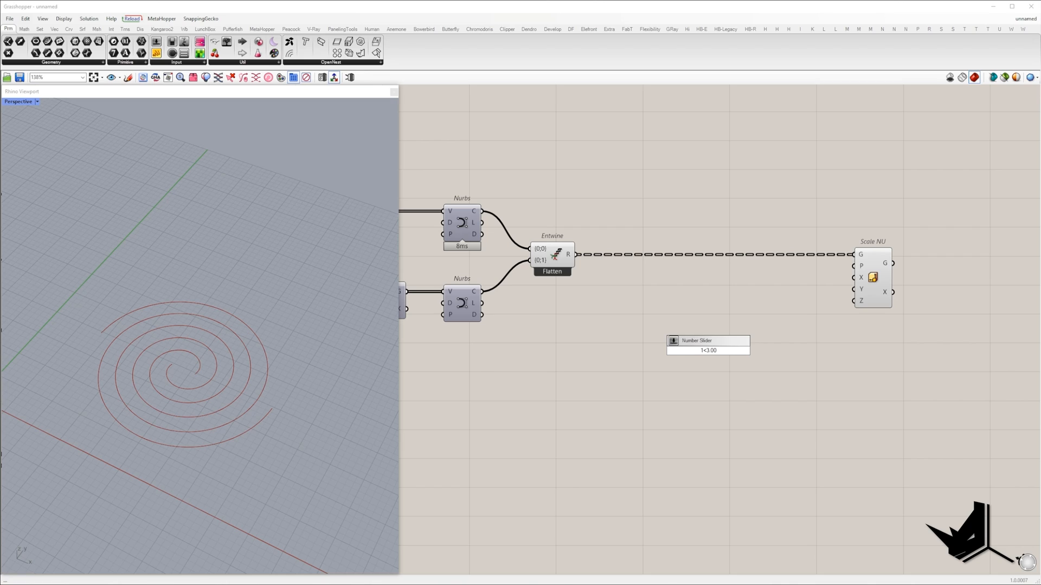
double_click(709, 350)
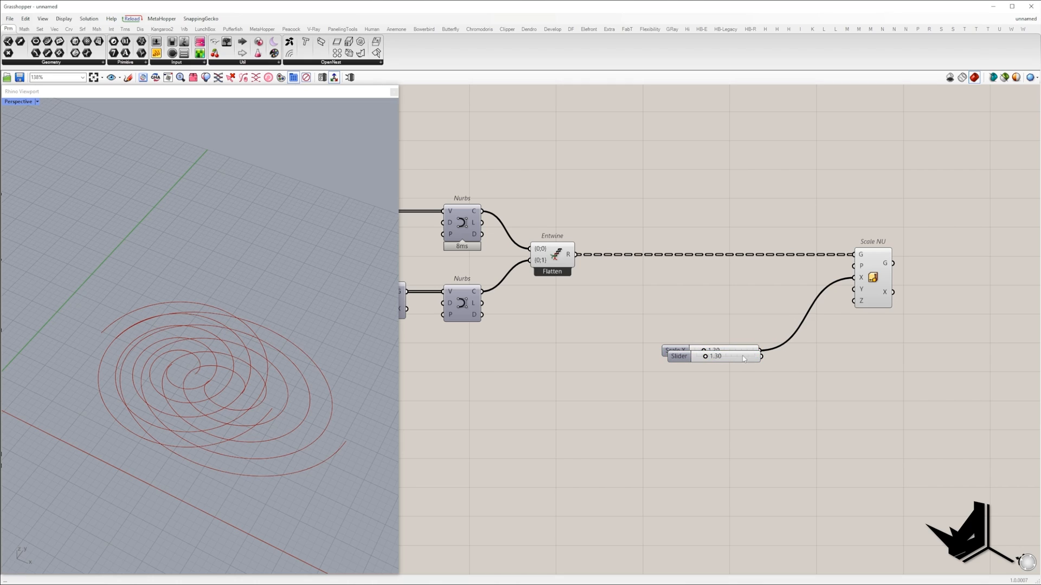
double_click(715, 373)
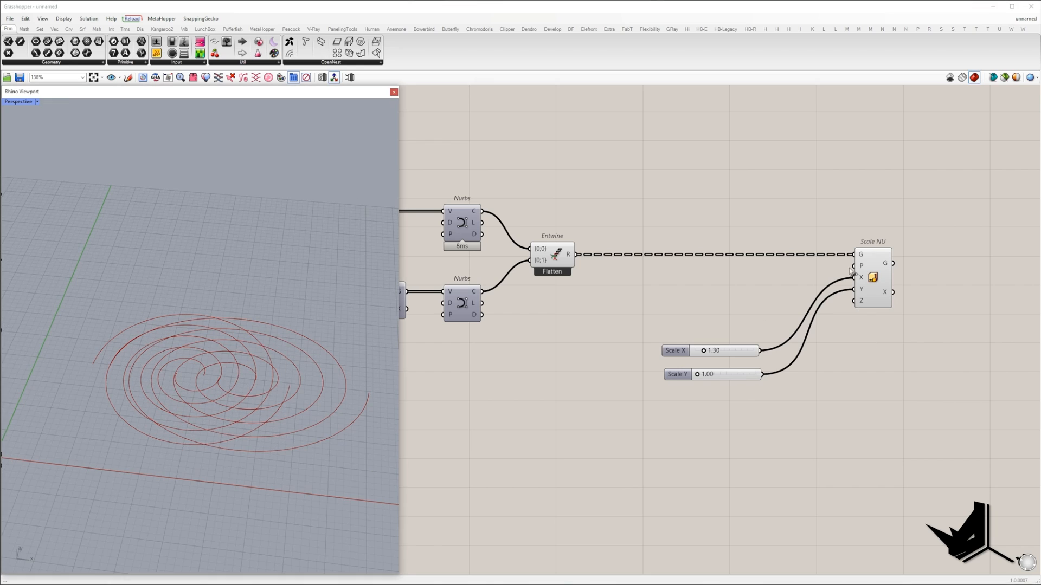
scroll("down", 3)
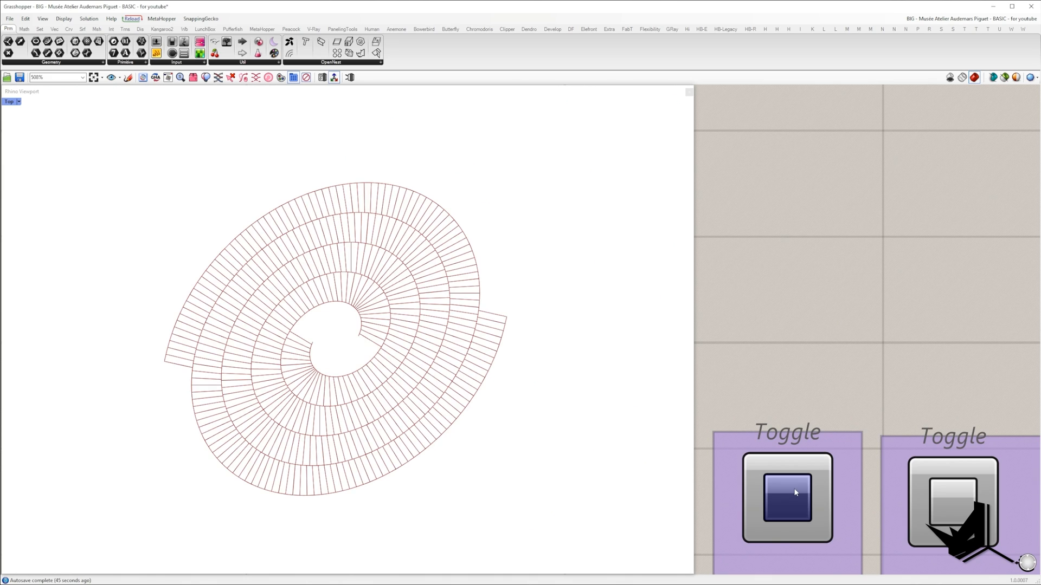
Step: Toggle previews to highlight one spiral arm with arrows pointing toward the next turn
left_click(952, 498)
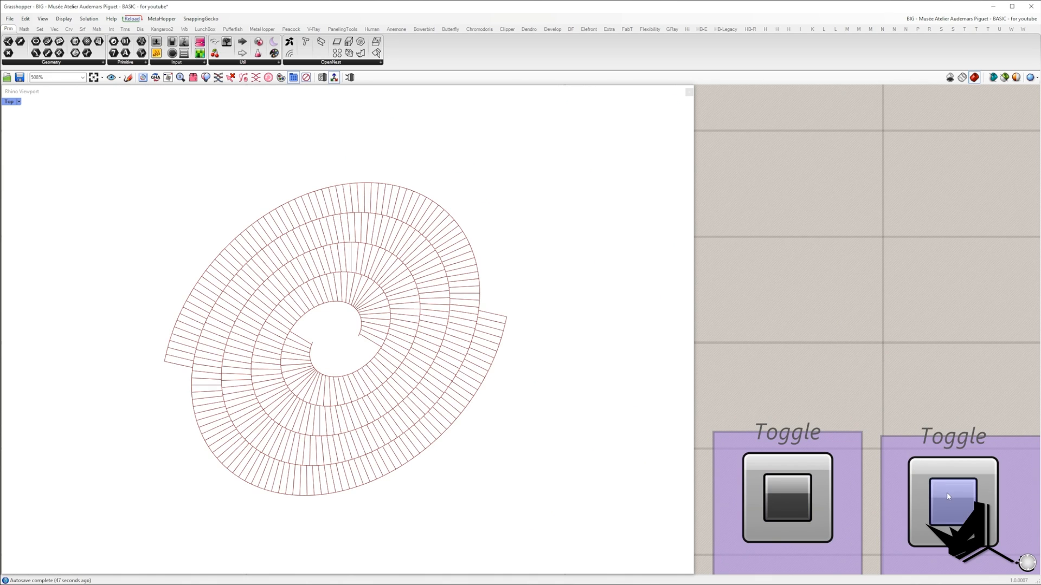
left_click(952, 498)
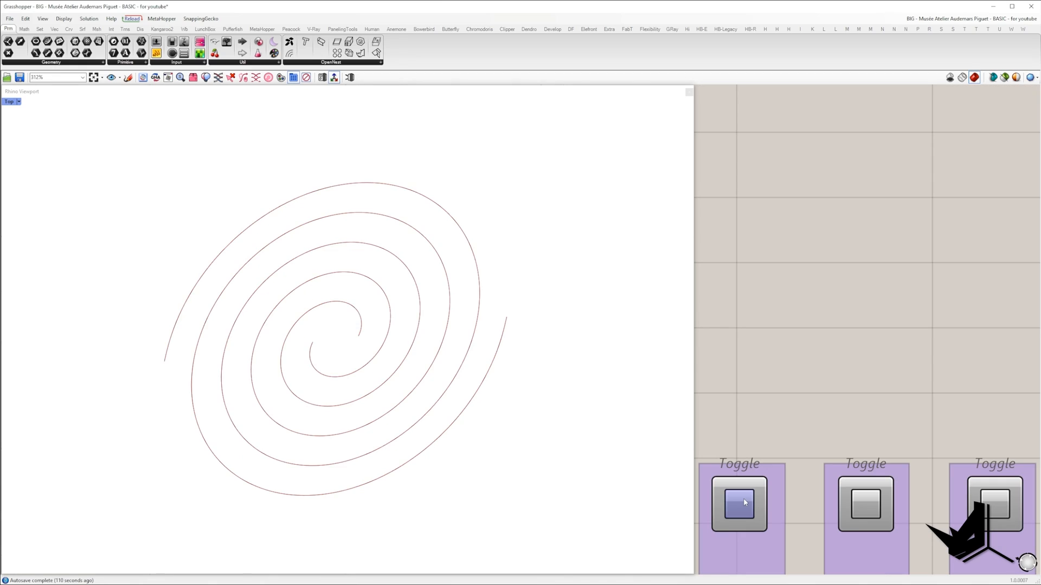
left_click(738, 505)
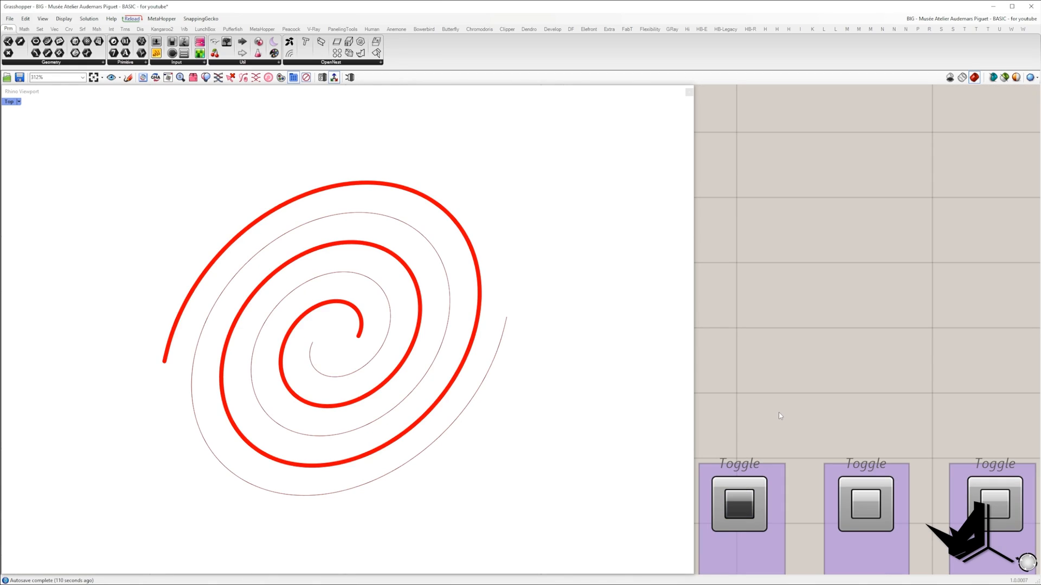
left_click(866, 503)
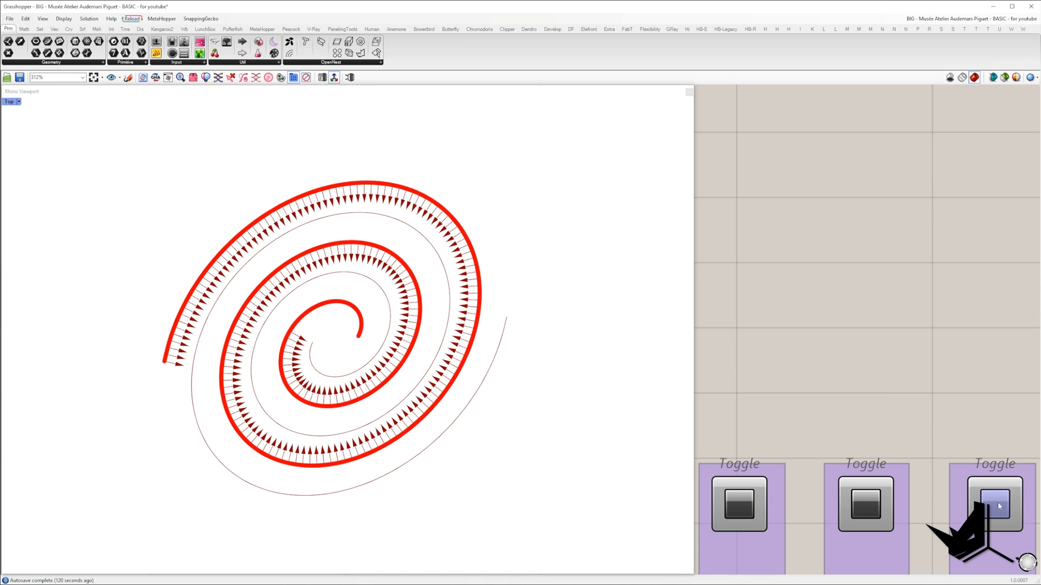
left_click(994, 503)
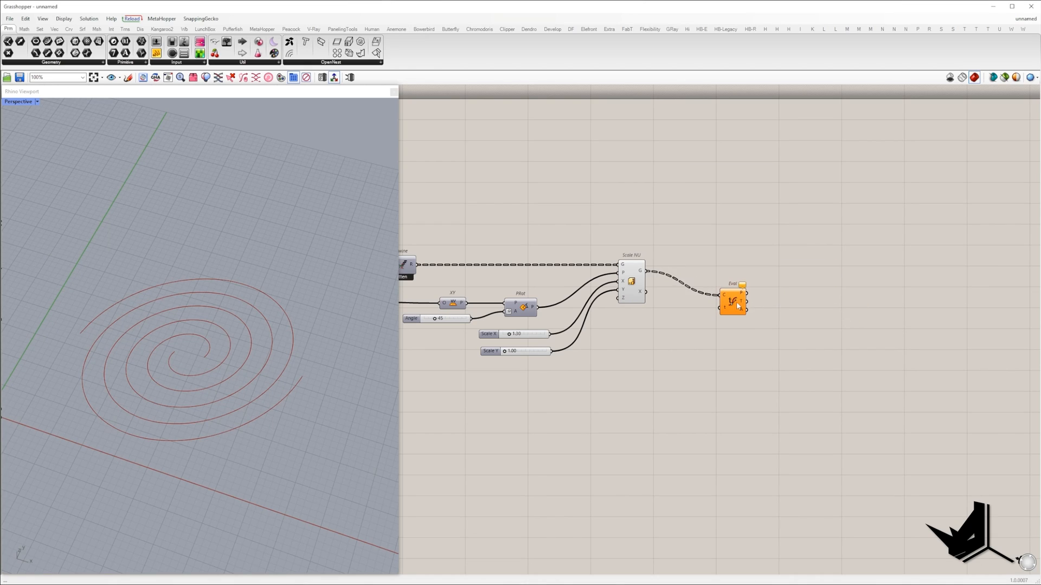
Step: Add Project Point to mark perpendicular hits on the next turn, plus an Addition component
scroll("down", 3)
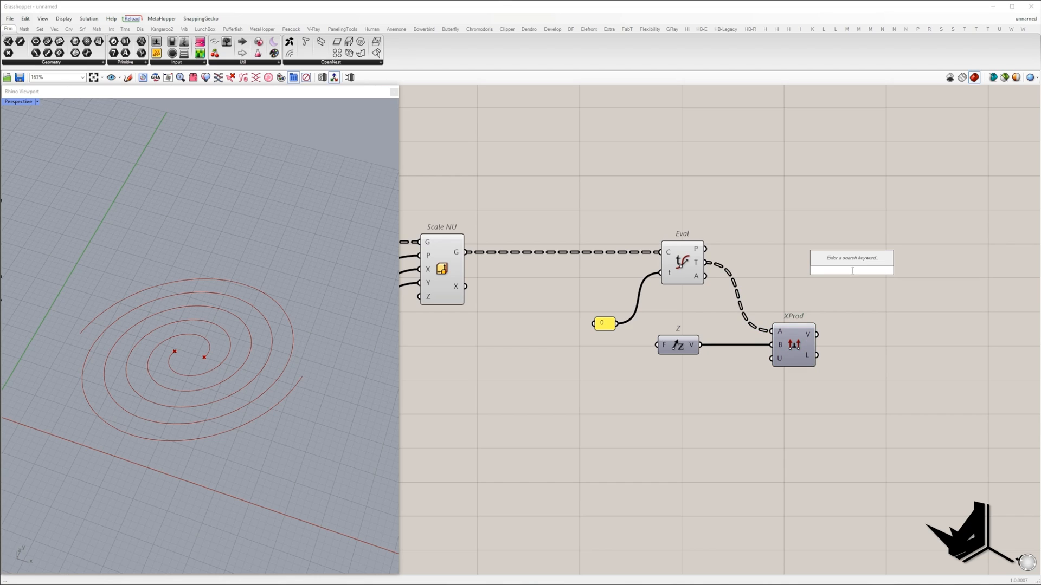
type("proj")
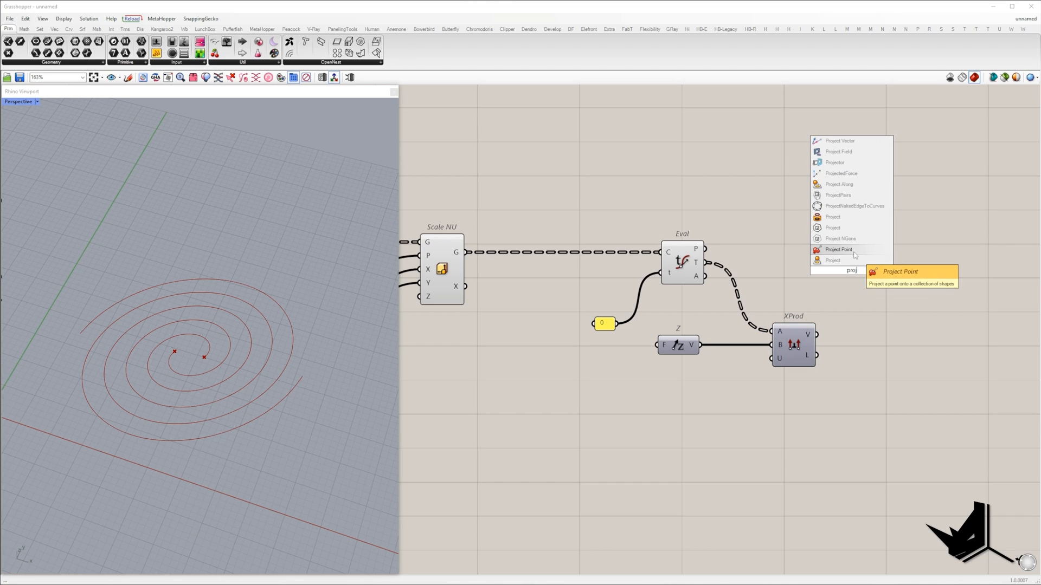
left_click(838, 249)
type("add")
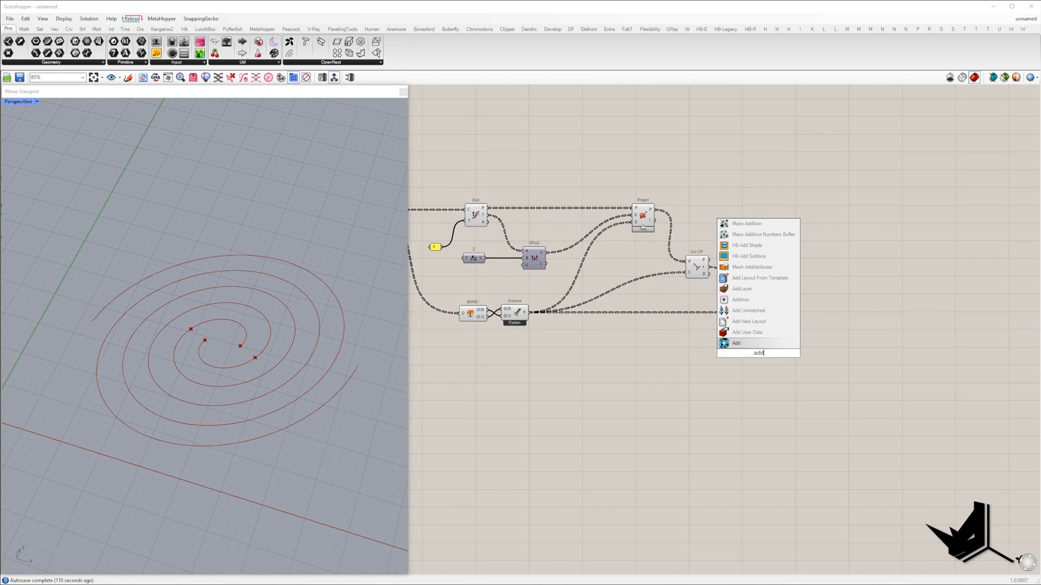
left_click(736, 344)
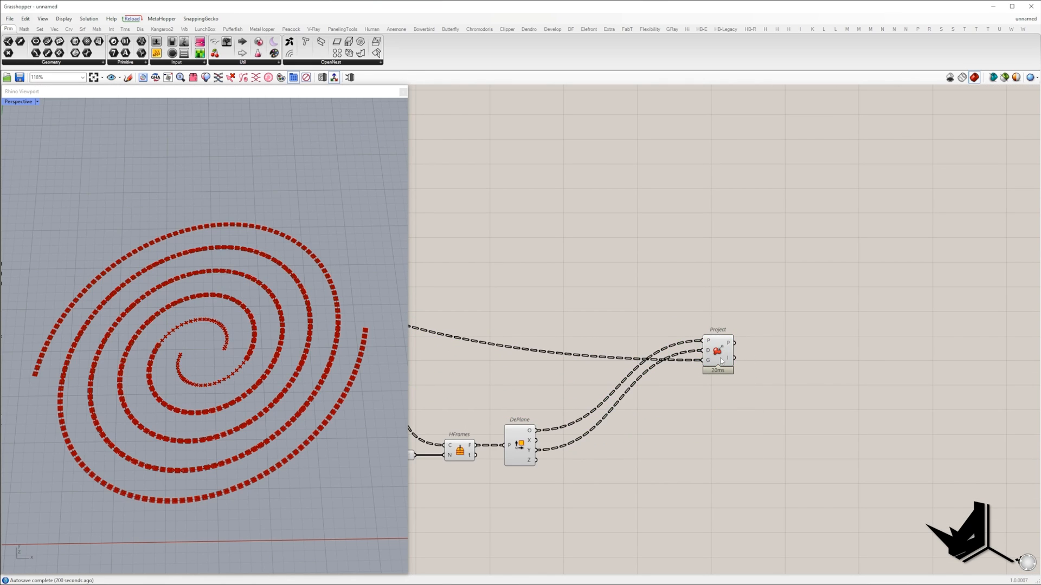
Step: Add a Line component joining the frame origins to their projected points
type("line")
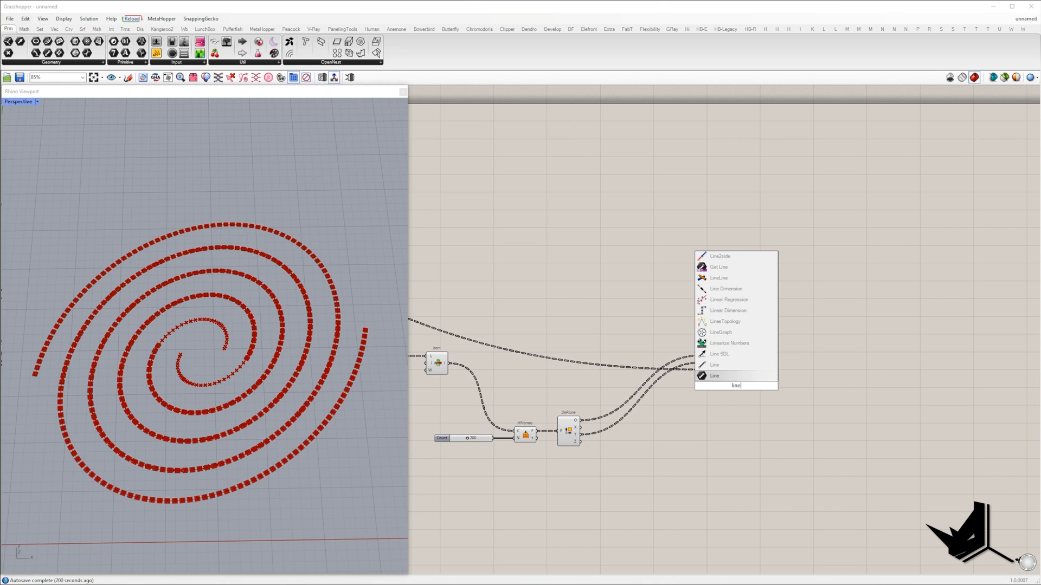
left_click(715, 376)
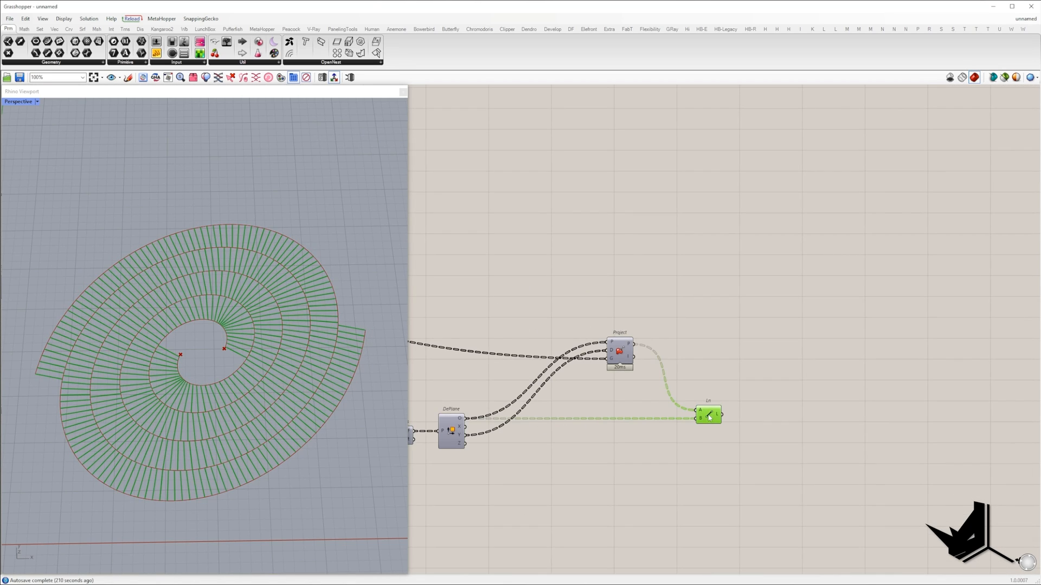
Step: Add a Move component with Gaussian Graph Mapper Z heights and a Bounds domain
type("move")
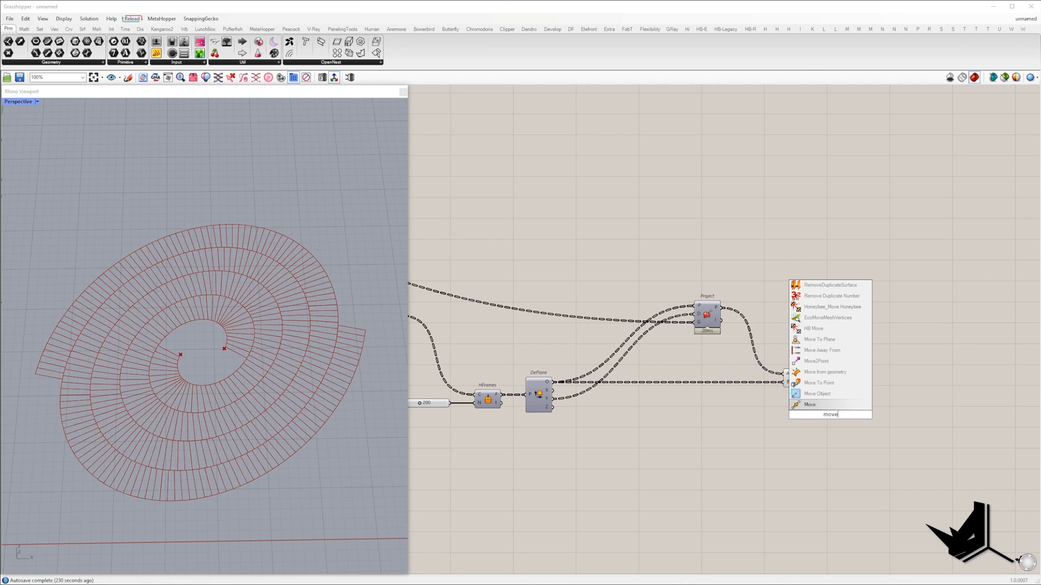
left_click(809, 404)
type("bound")
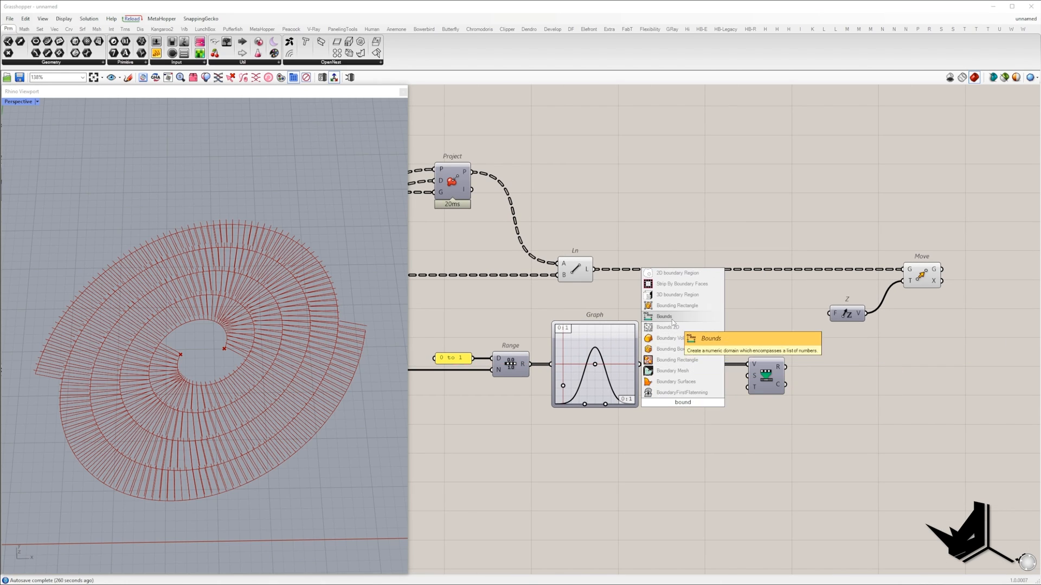
left_click(663, 316)
type("loft")
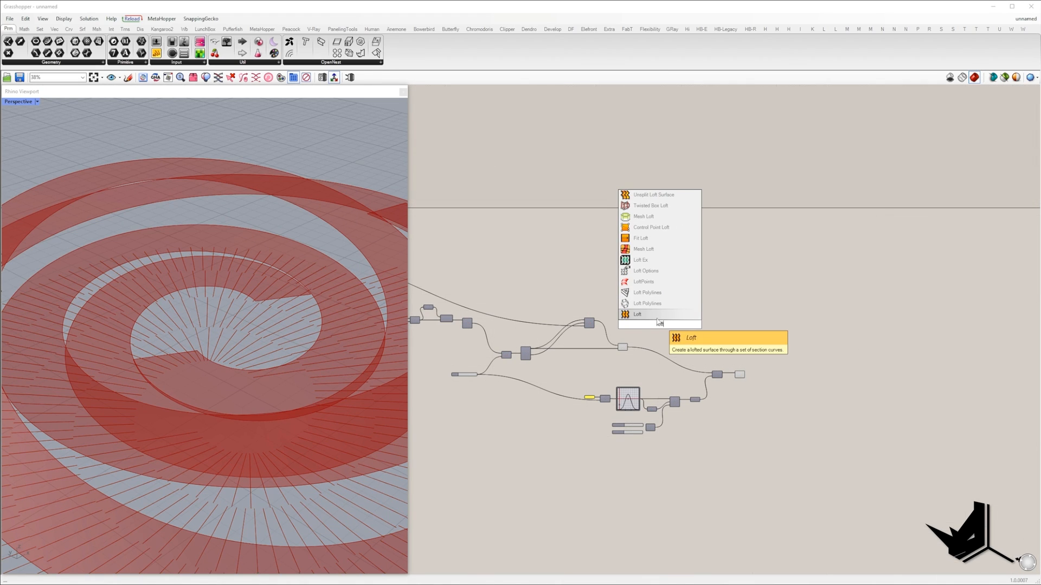
Step: Loft base and moved lines, then Region Union, area-sort and Boundary Surfaces for the floor
left_click(636, 314)
type("cr")
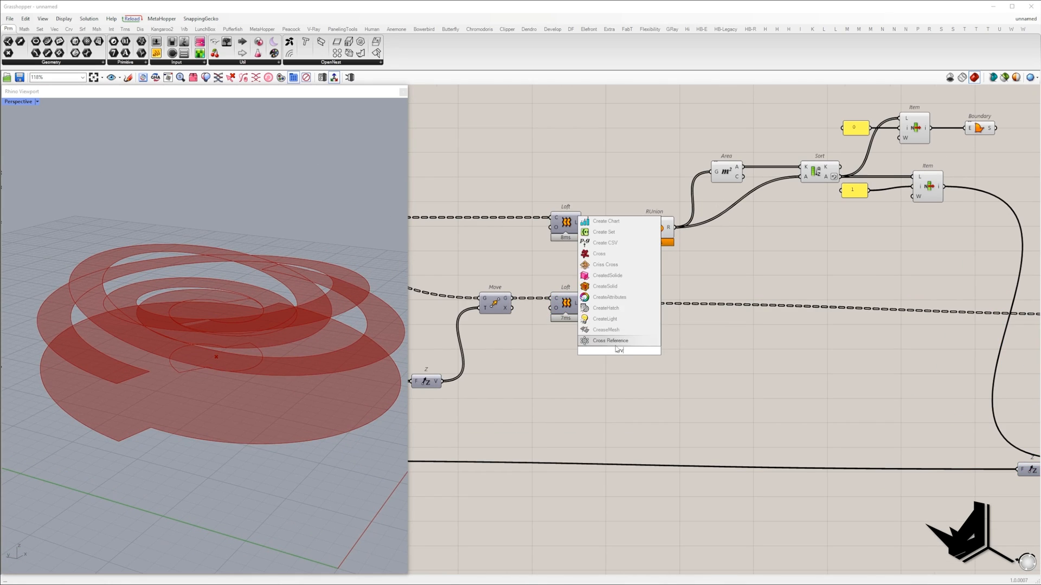
left_click(608, 340)
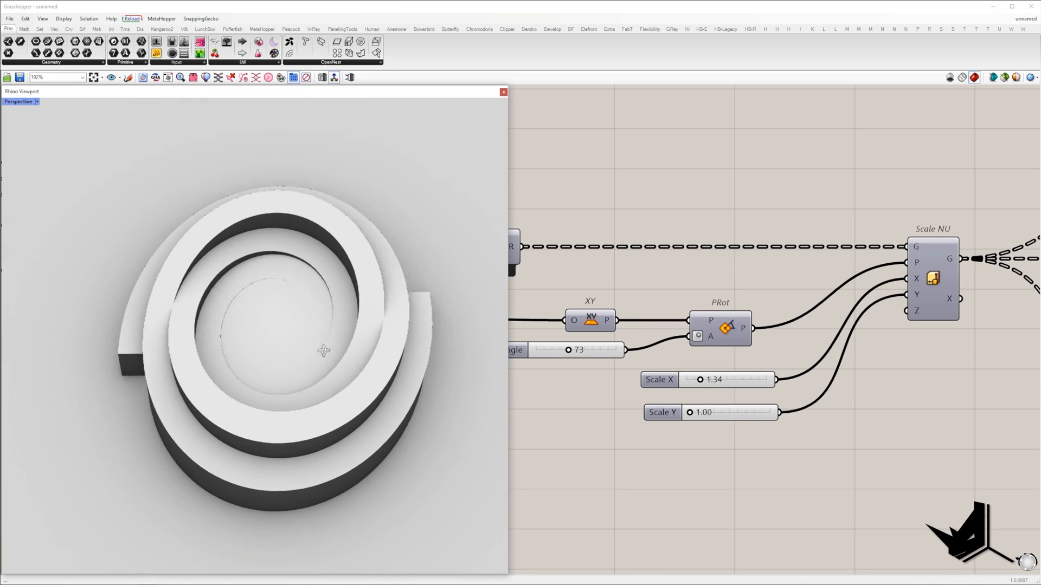
Step: Tilt the view and change the A+B offset slider from 0.45 to 0.00
left_click_drag(690, 412, 696, 412)
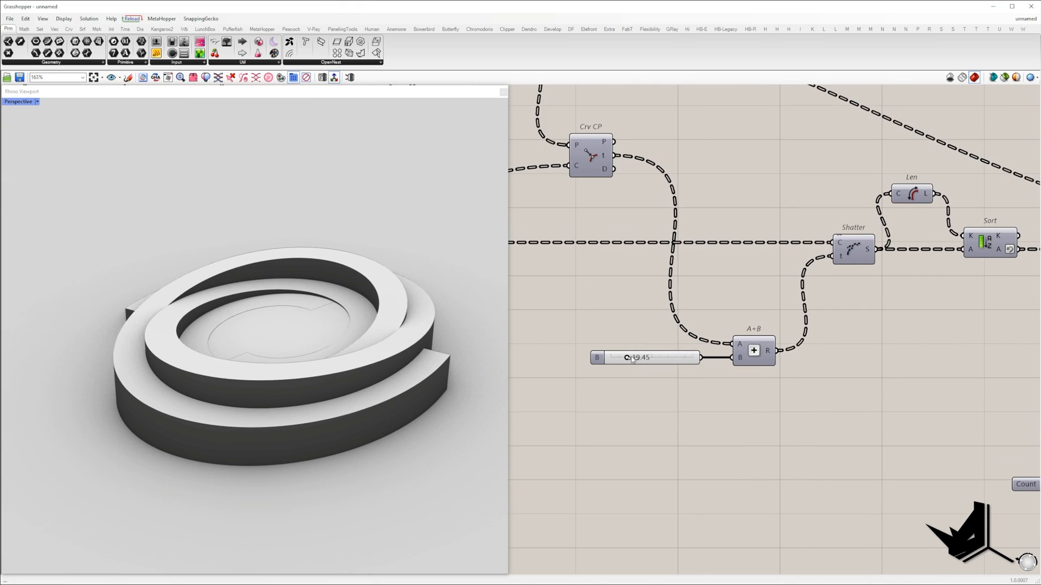
left_click_drag(657, 357, 611, 357)
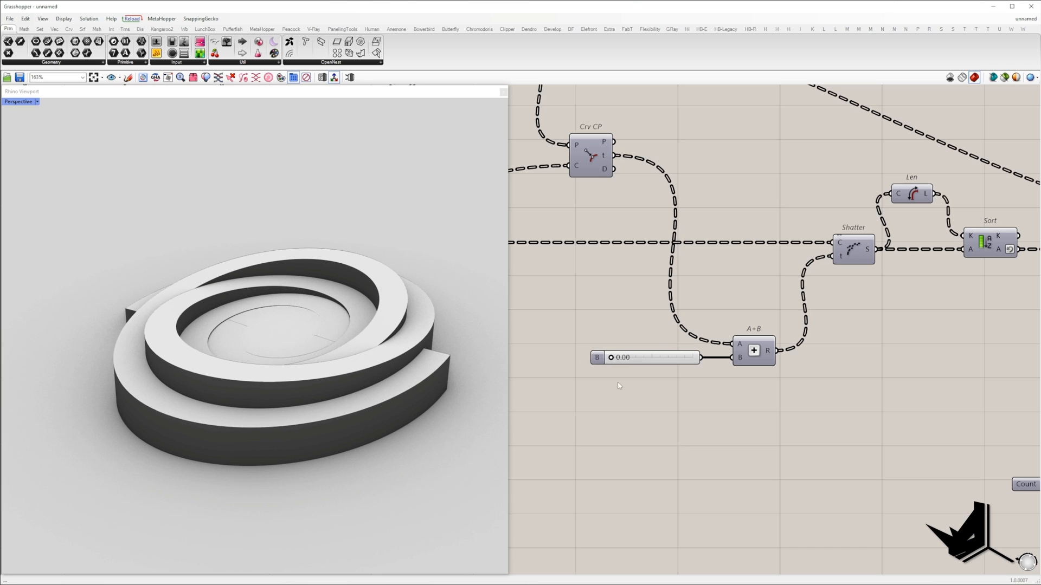